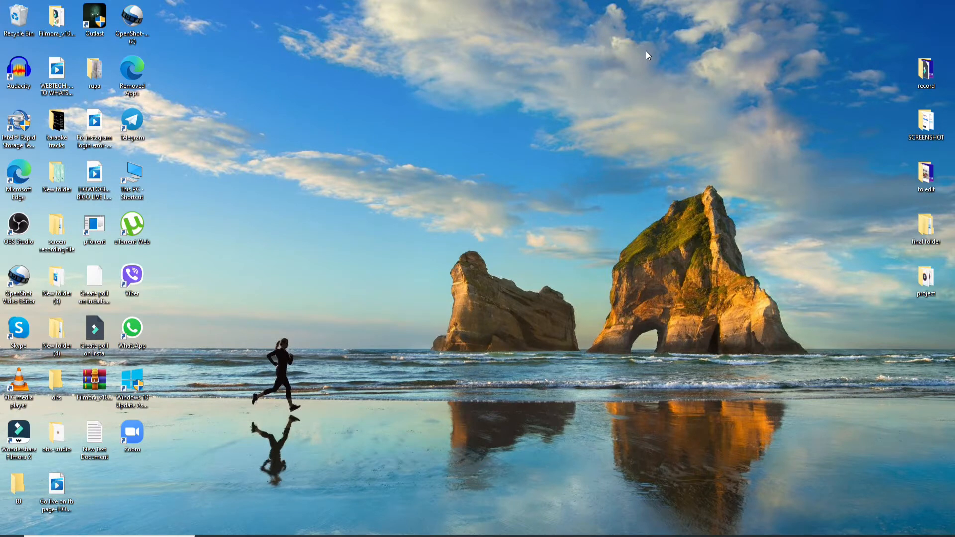
pyautogui.moveTo(247, 497)
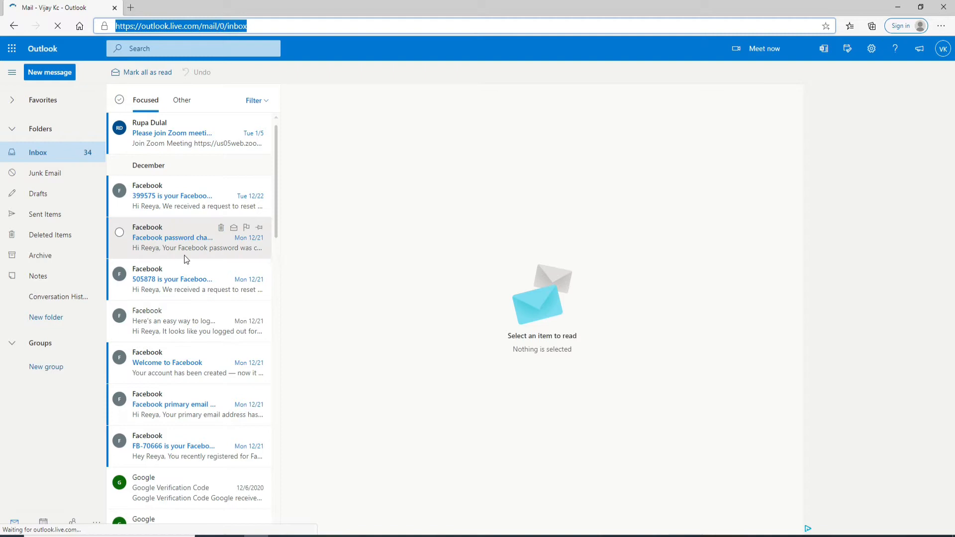
pyautogui.moveTo(177, 195)
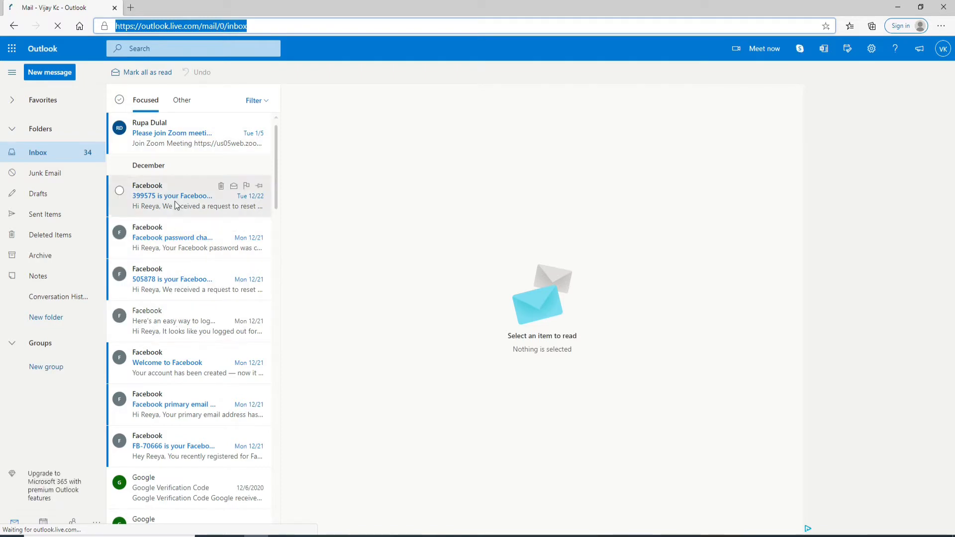
# Open the LinkedIn Welcome Team email and follow its Unsubscribe link to LinkedIn's confirmation page.
pyautogui.click(182, 304)
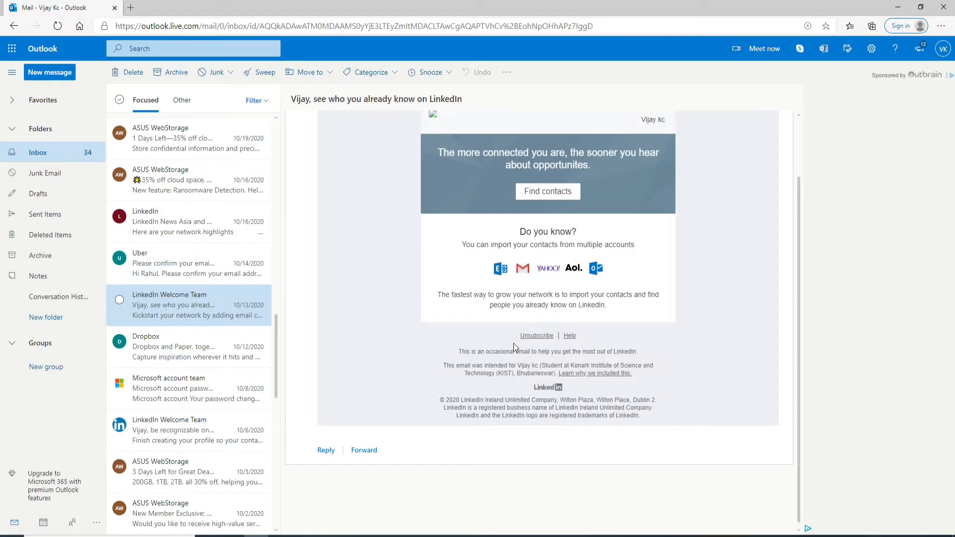
pyautogui.moveTo(537, 336)
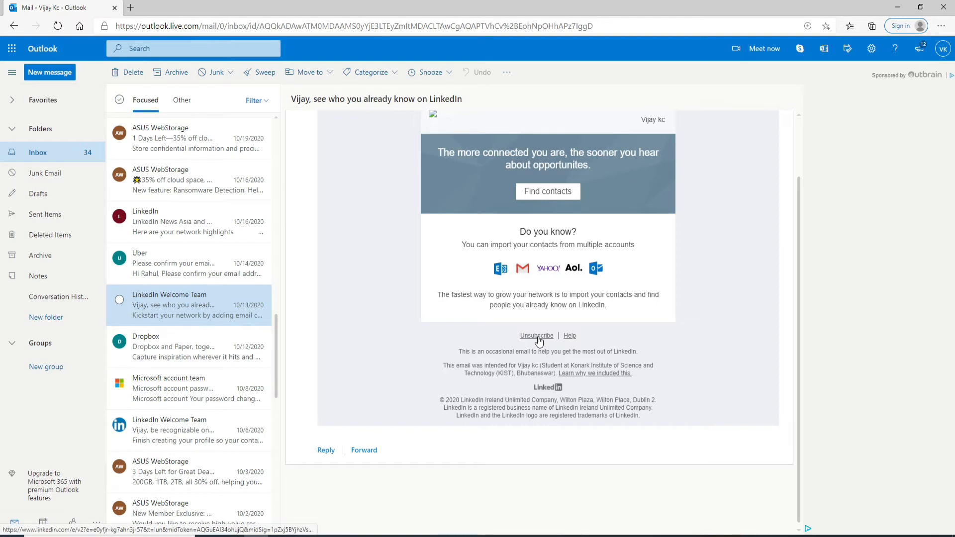
pyautogui.moveTo(536, 336)
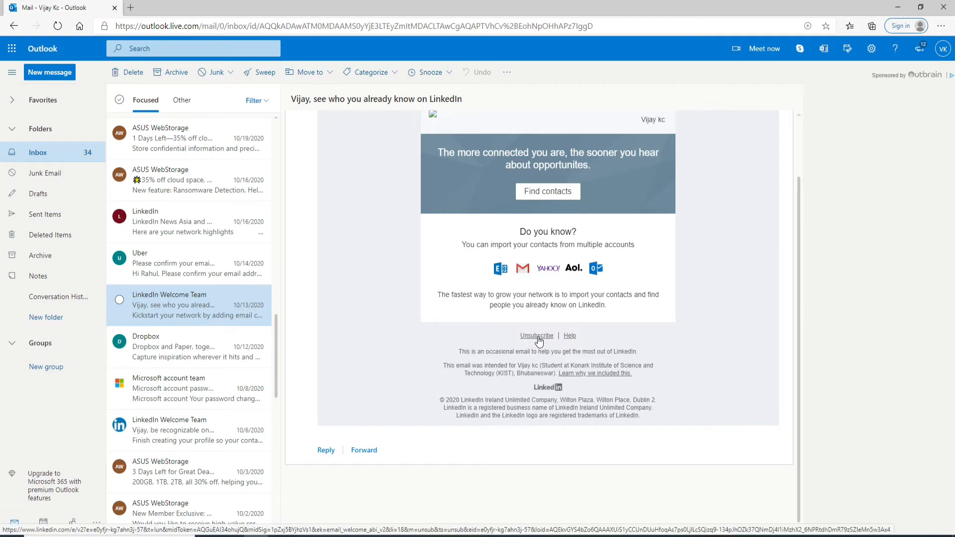
pyautogui.click(537, 335)
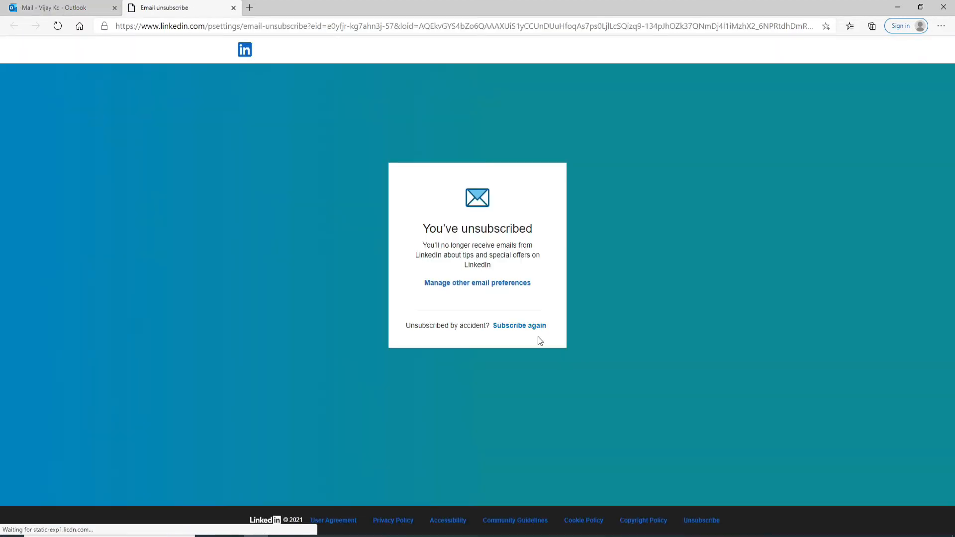
pyautogui.moveTo(418, 217)
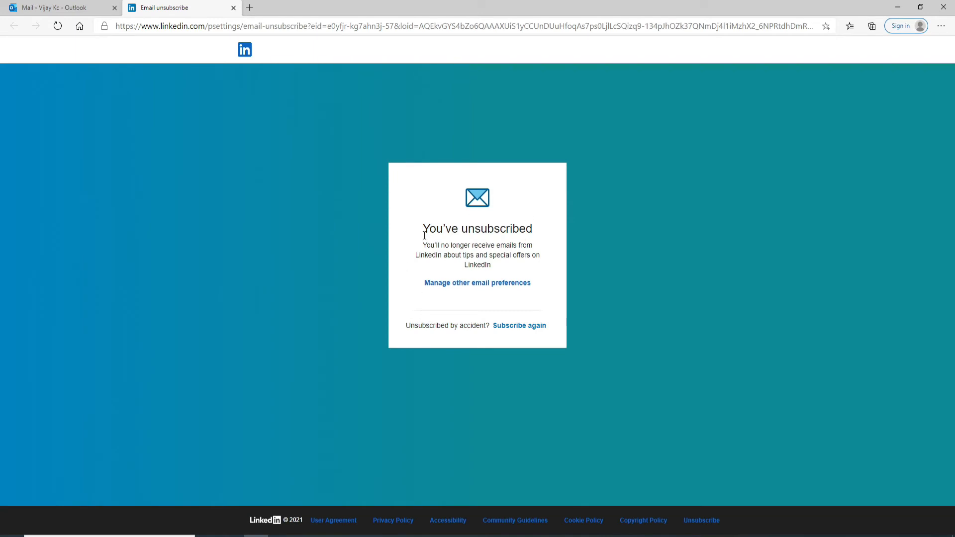
pyautogui.moveTo(658, 177)
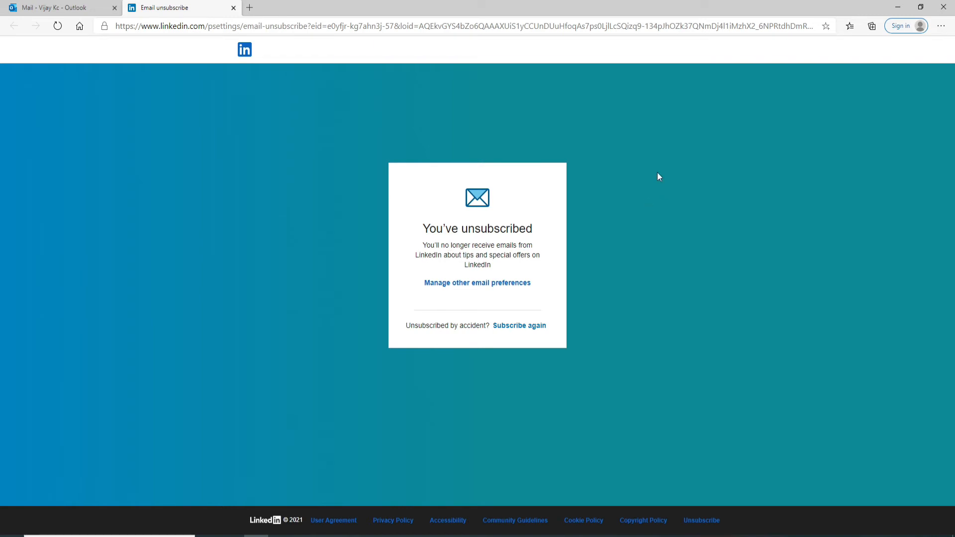
pyautogui.moveTo(519, 326)
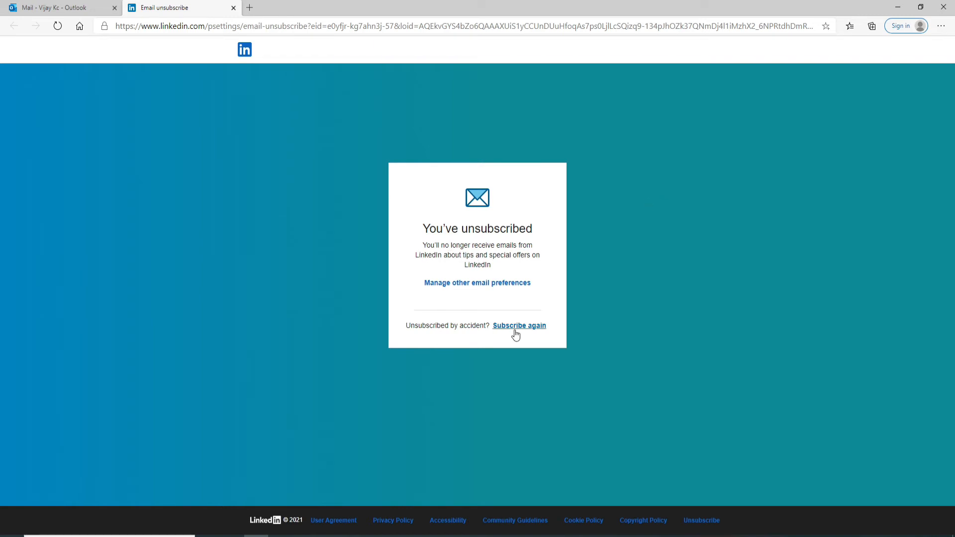
pyautogui.moveTo(515, 330)
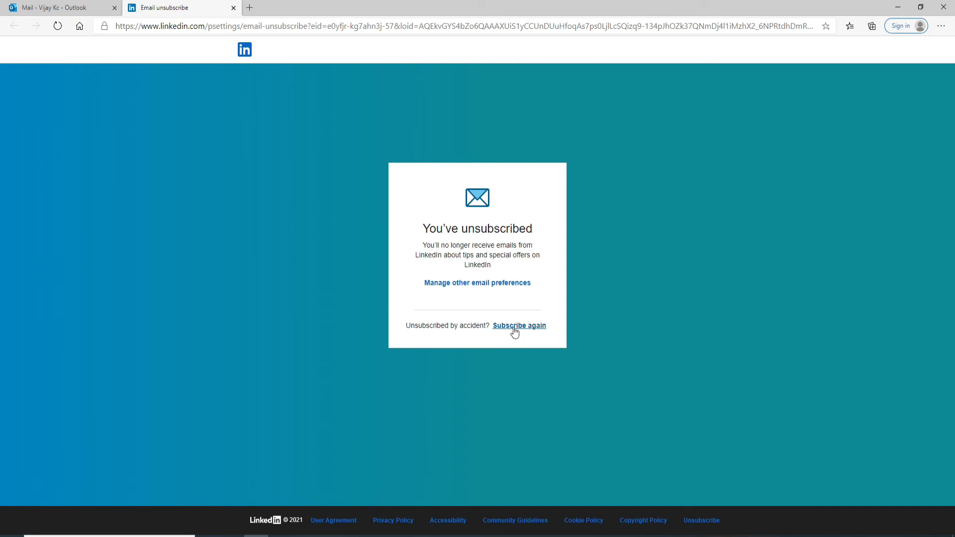
# Return from the 'You've unsubscribed' page to the Outlook.com inbox tab.
pyautogui.click(57, 7)
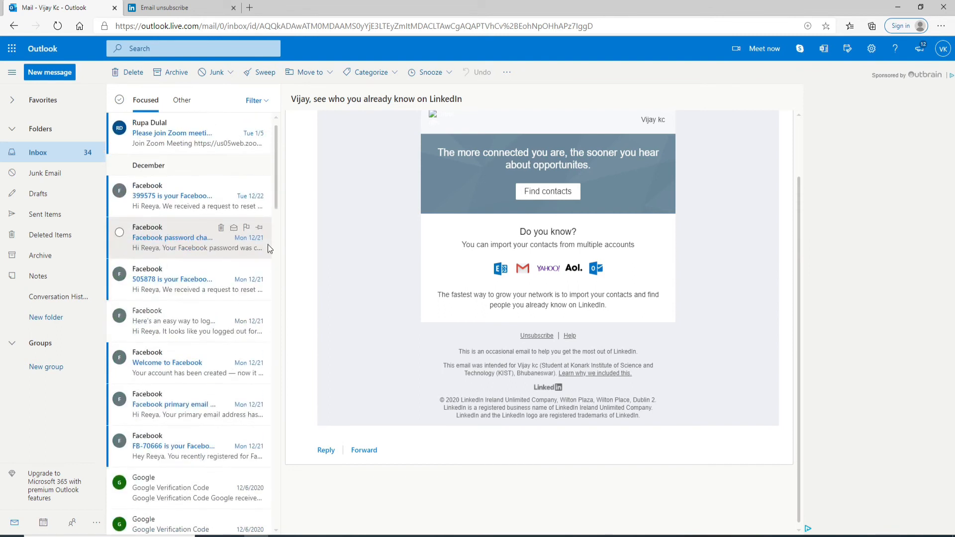
pyautogui.moveTo(553, 120)
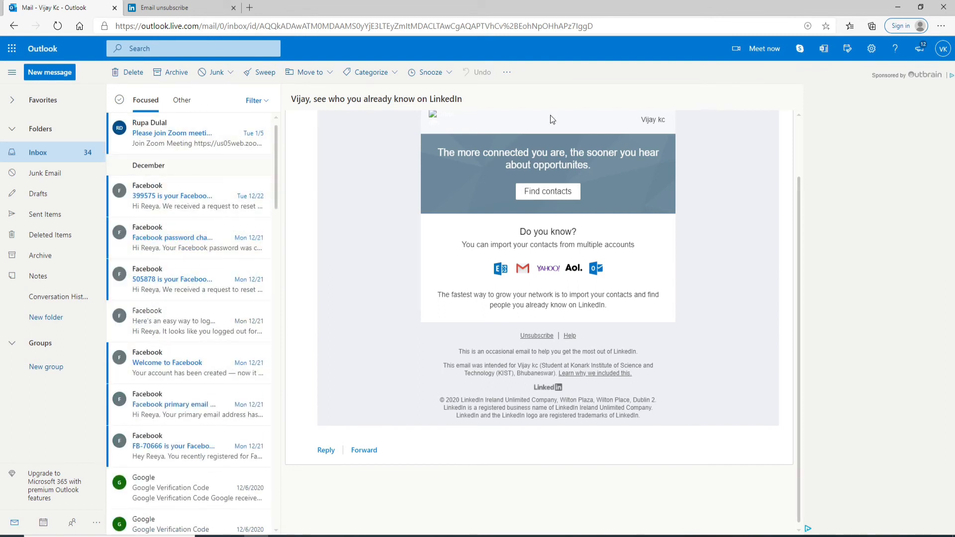
pyautogui.moveTo(46, 95)
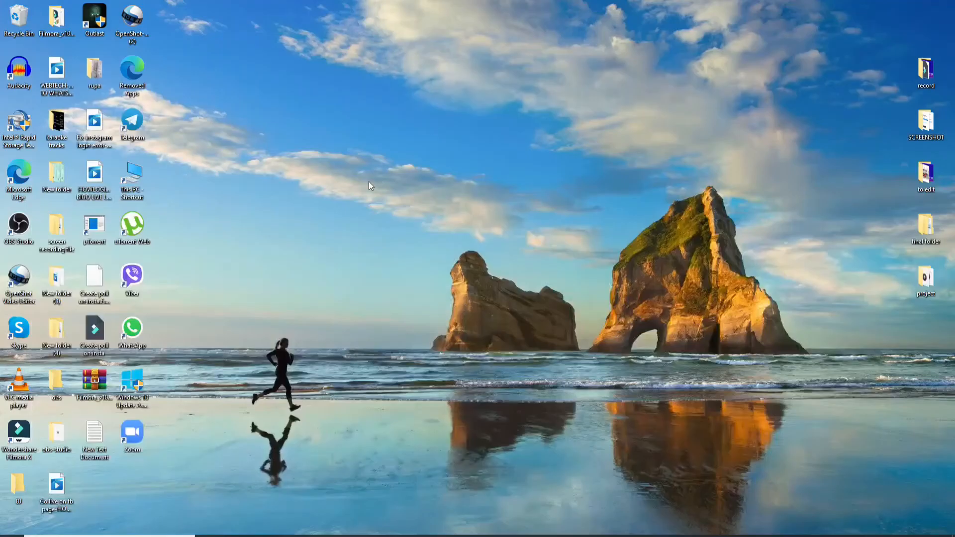
pyautogui.moveTo(388, 180)
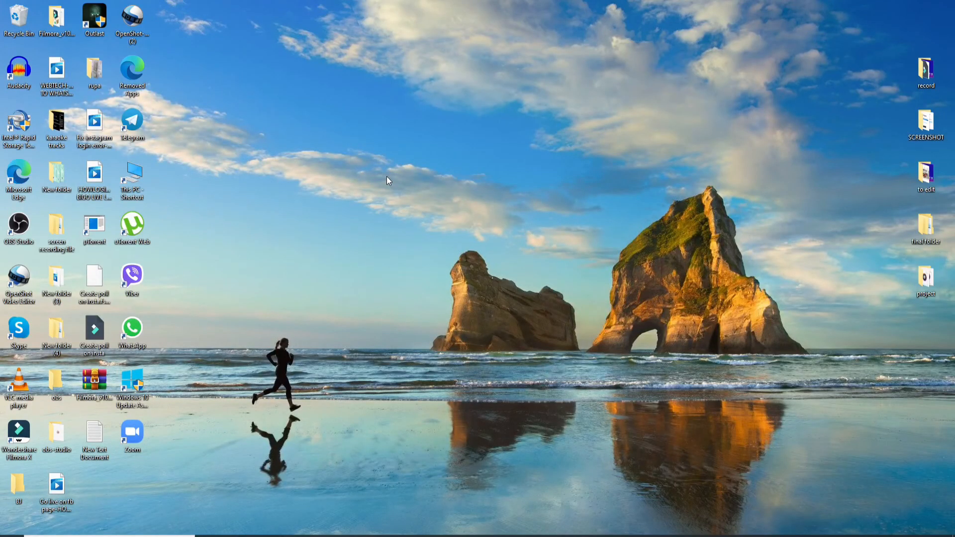